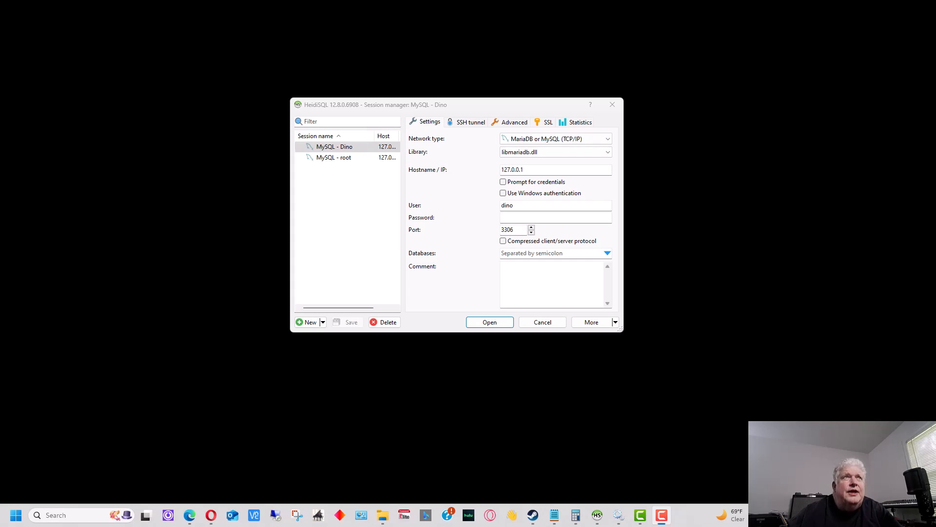
pyautogui.moveTo(632, 136)
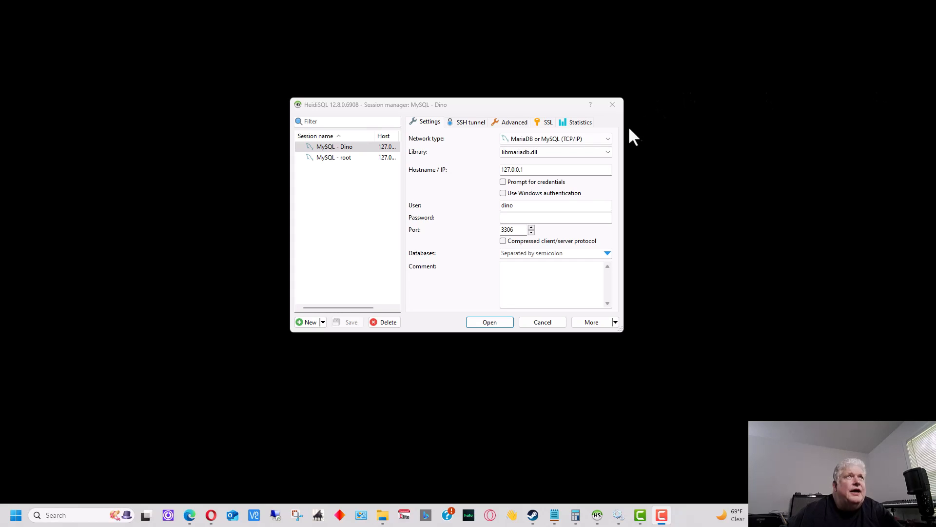
# Enter the MySQL - Dino session password and connect, showing testdb's addresses table
pyautogui.click(607, 138)
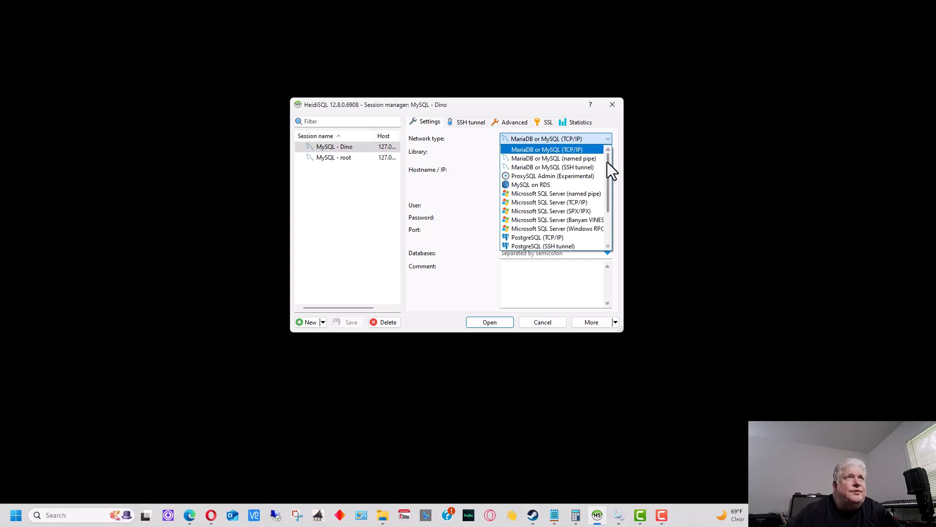
pyautogui.moveTo(554, 193)
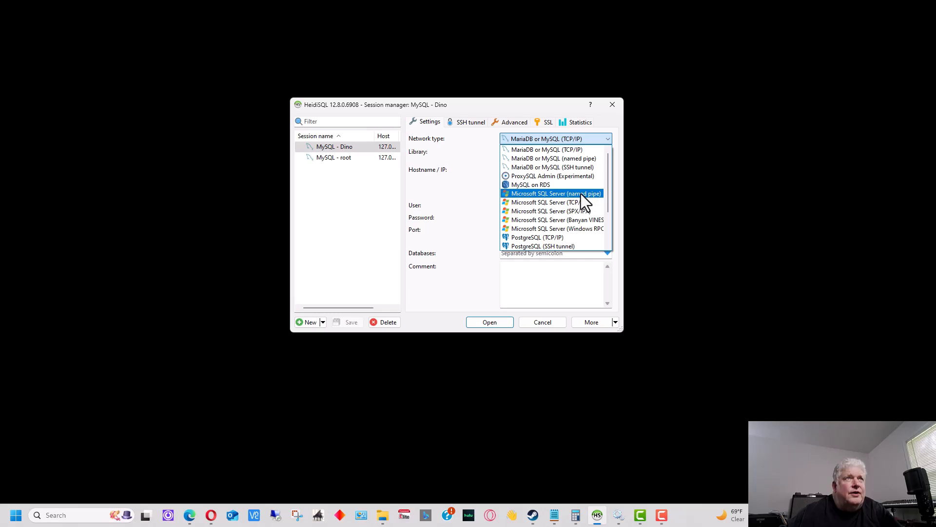
pyautogui.moveTo(587, 202)
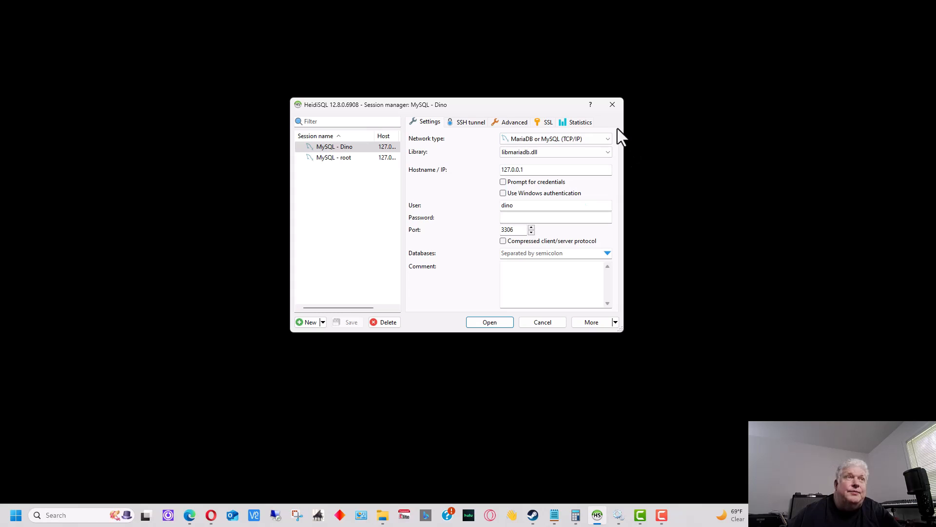
pyautogui.moveTo(621, 136)
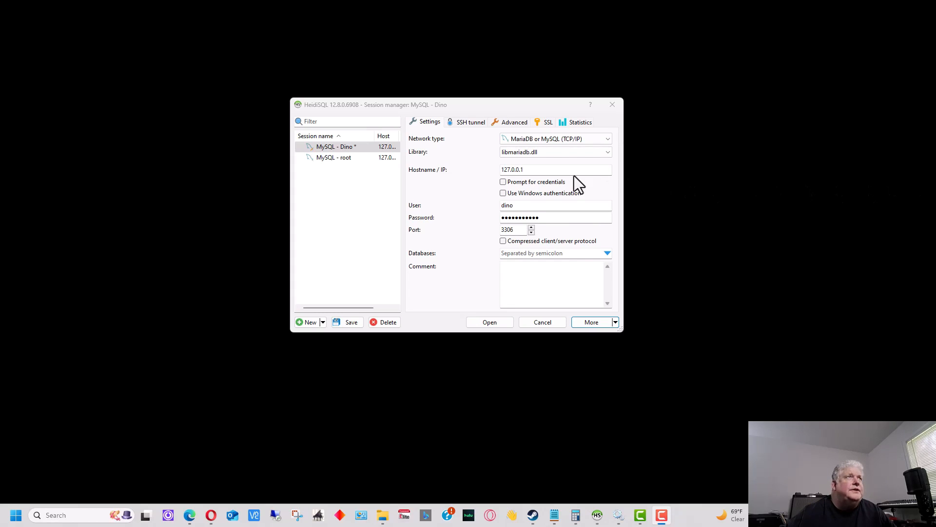
pyautogui.moveTo(467, 131)
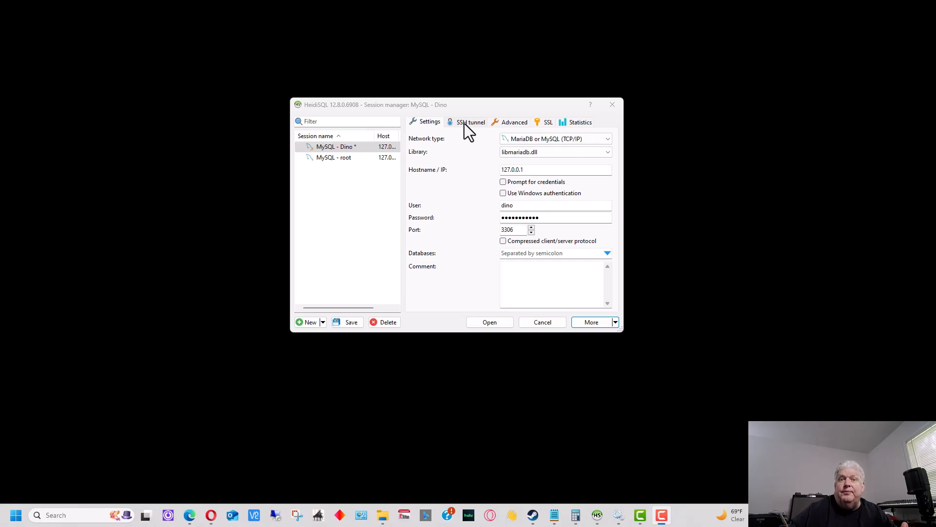
pyautogui.moveTo(356, 239)
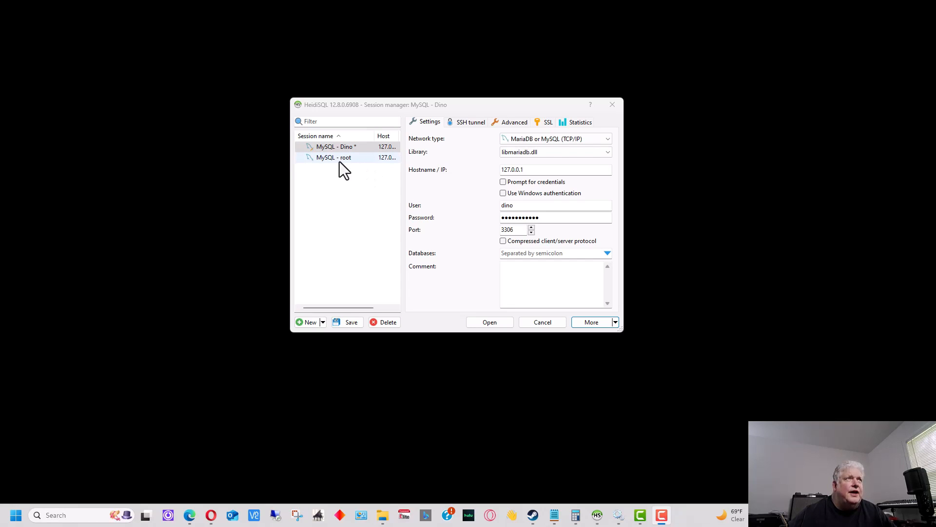
pyautogui.moveTo(373, 171)
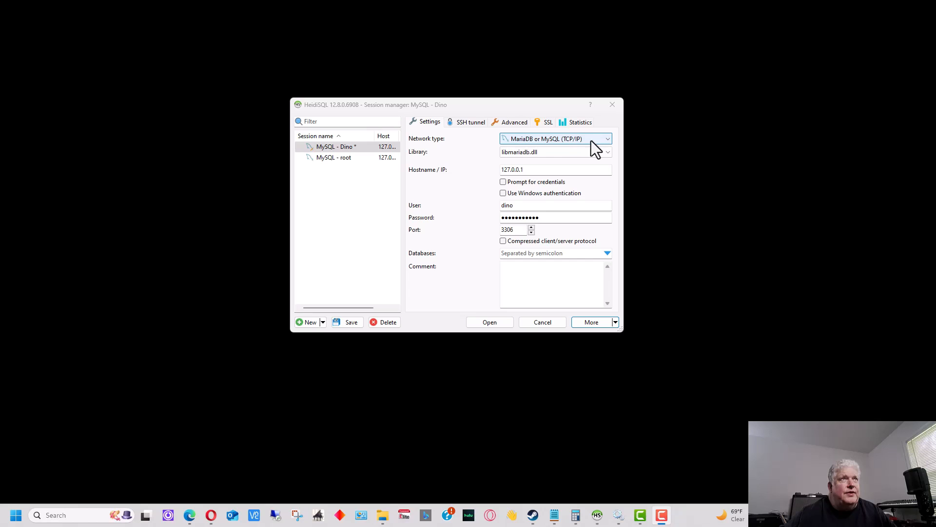
pyautogui.moveTo(591, 149)
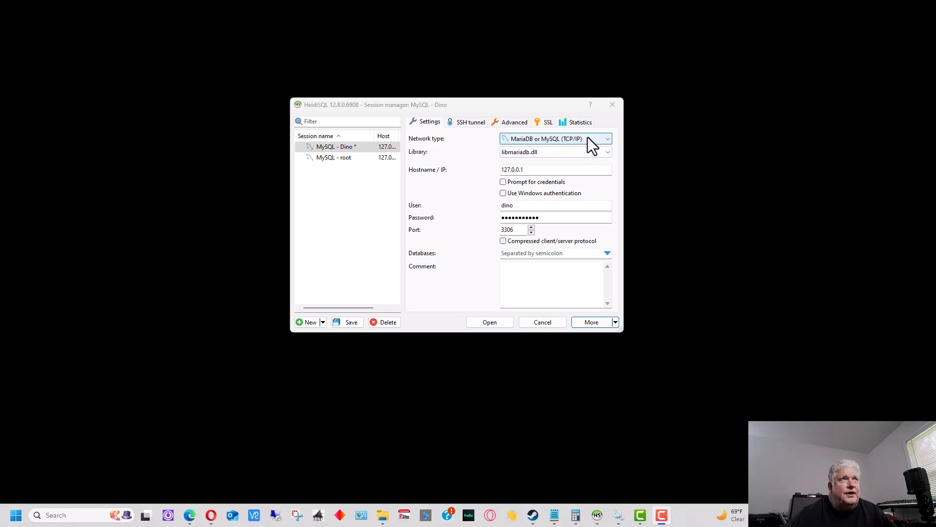
pyautogui.moveTo(588, 149)
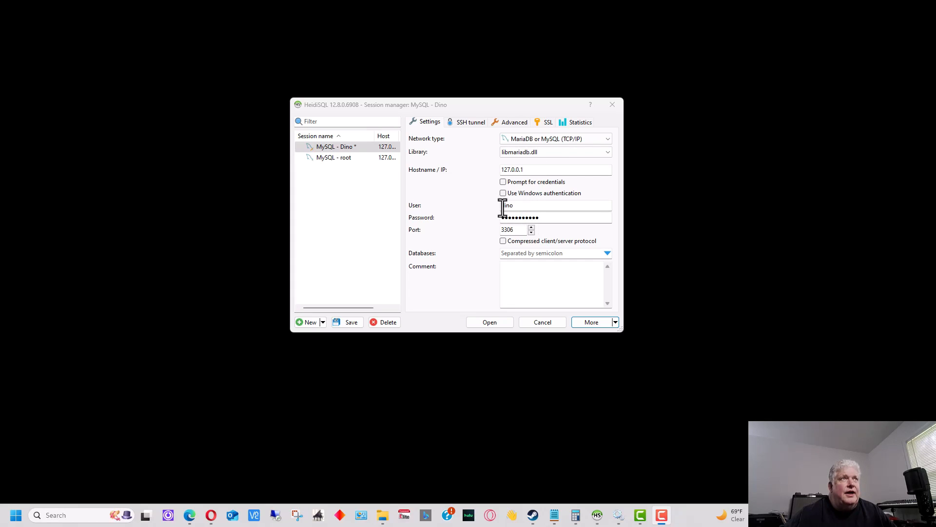
pyautogui.moveTo(572, 200)
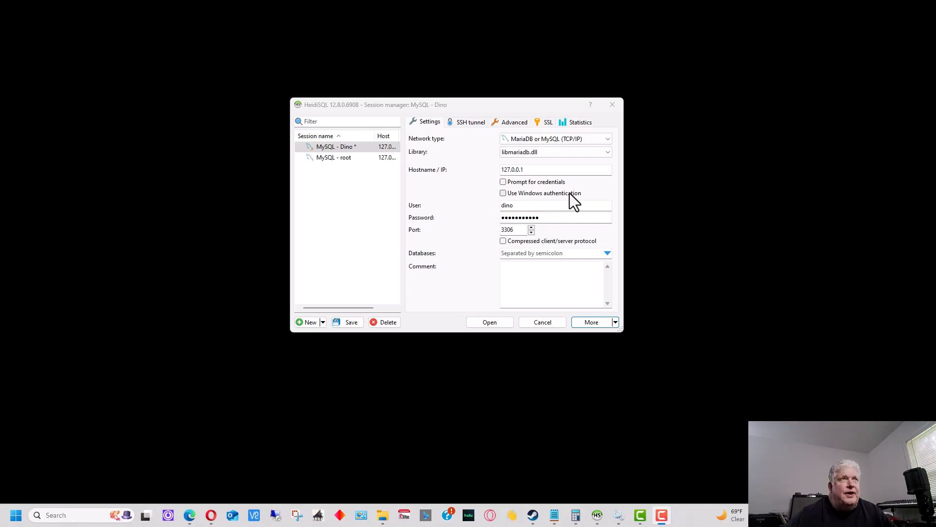
pyautogui.moveTo(560, 205)
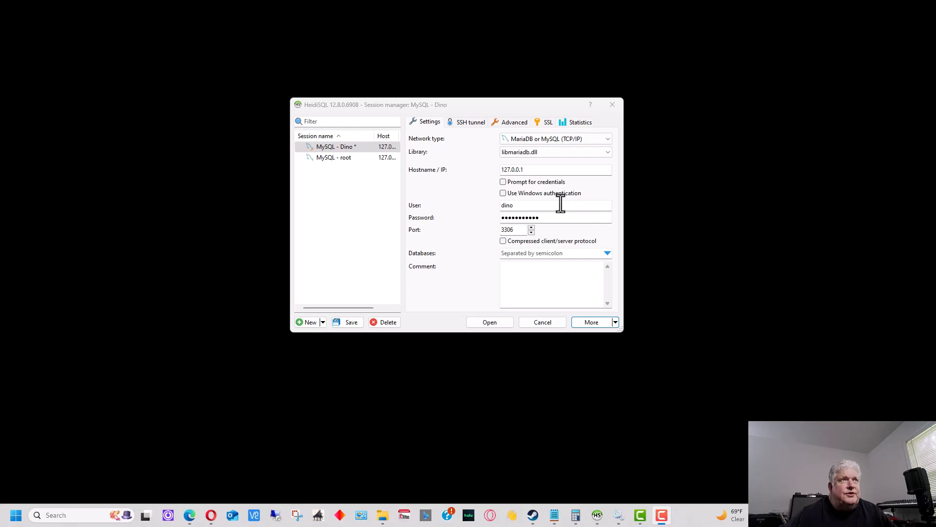
pyautogui.moveTo(529, 295)
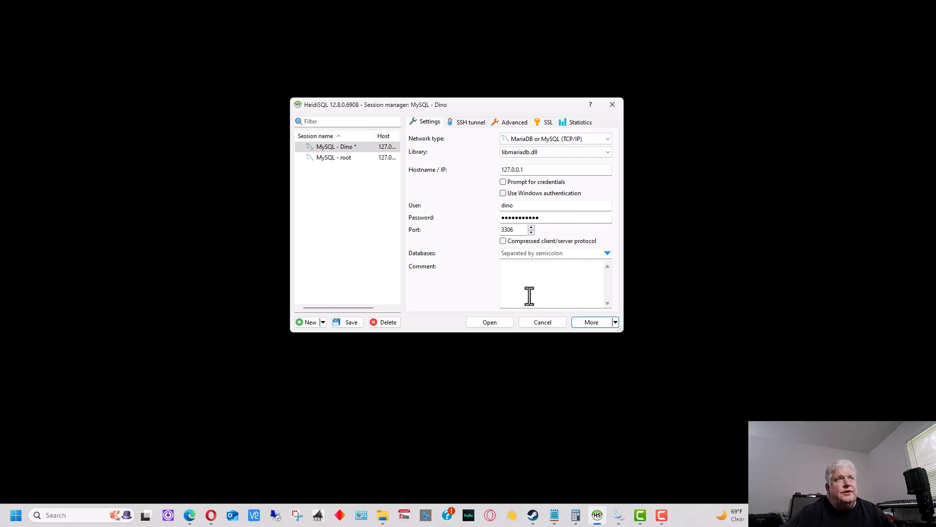
pyautogui.click(489, 322)
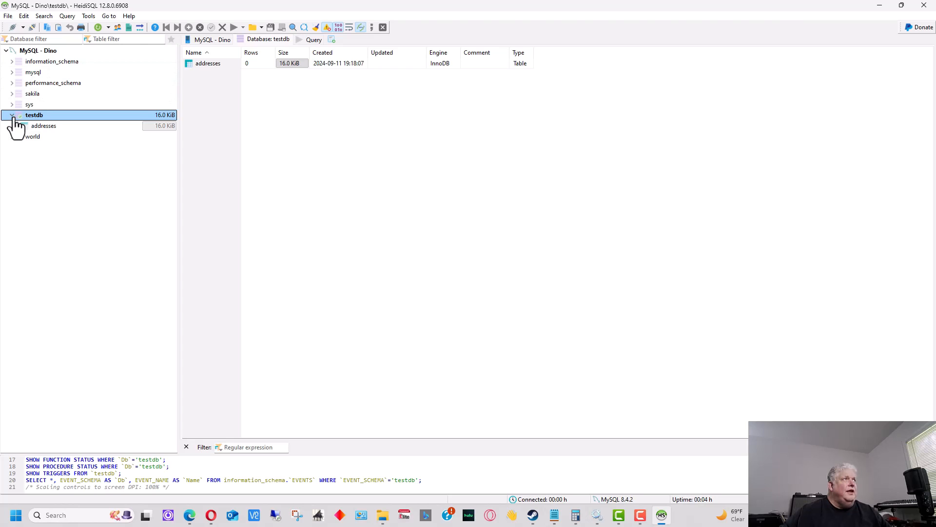
# Collapse testdb, list information_schema's 78 system tables, then collapse it again
pyautogui.click(11, 114)
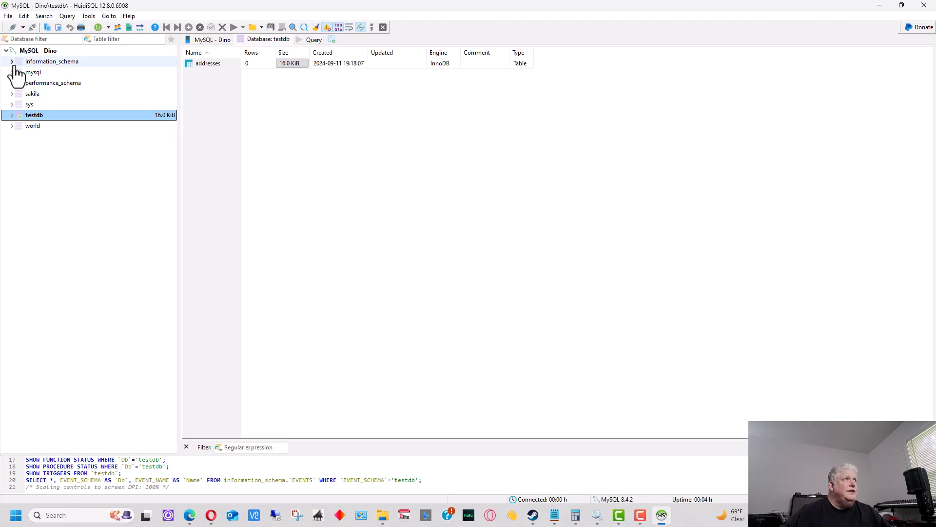
pyautogui.click(12, 62)
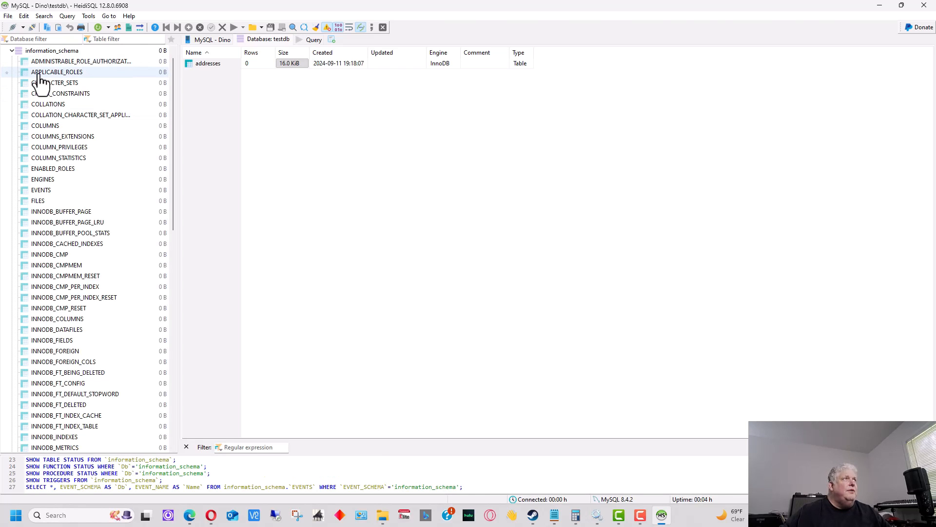
pyautogui.click(53, 50)
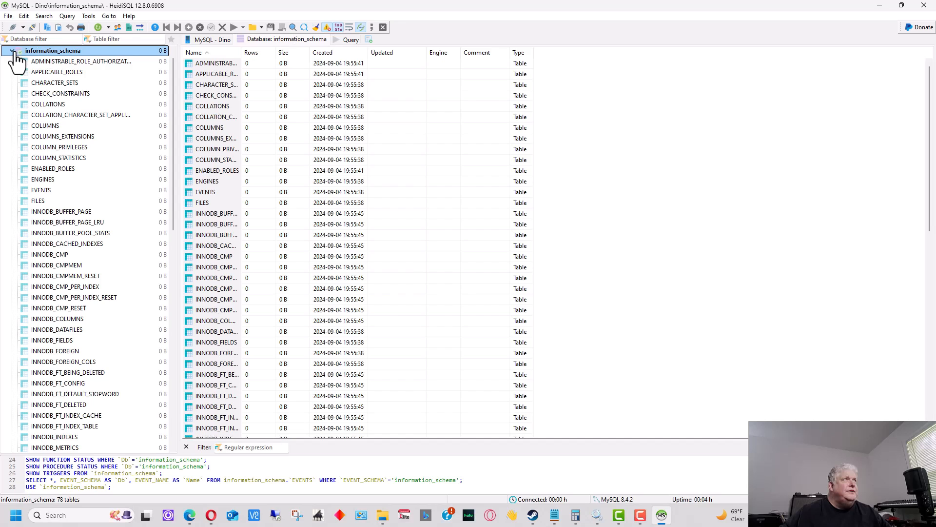
pyautogui.click(17, 50)
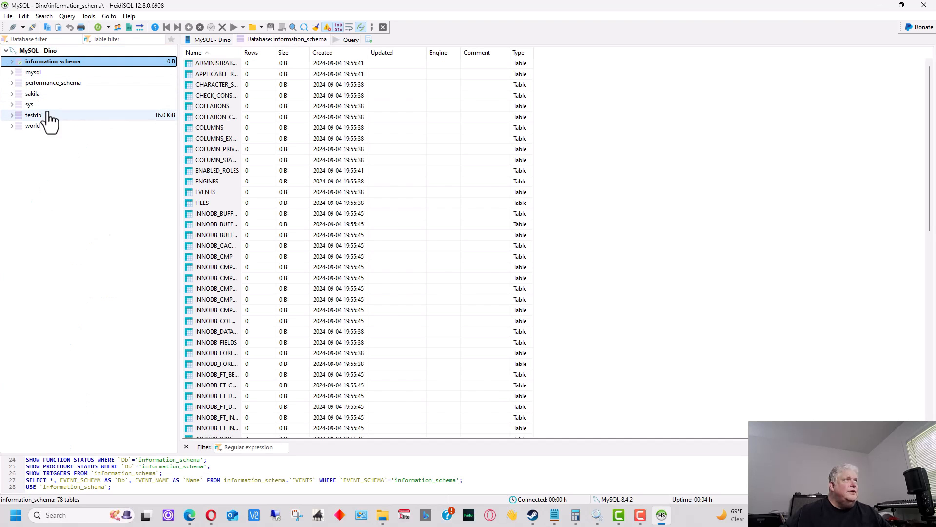
# Expand the world database and open the city table's five-column structure
pyautogui.click(33, 126)
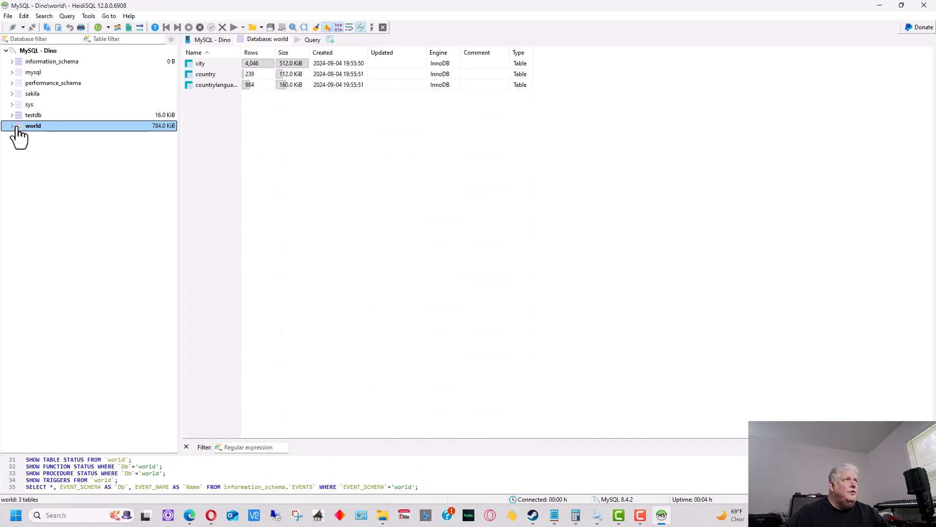
pyautogui.click(11, 126)
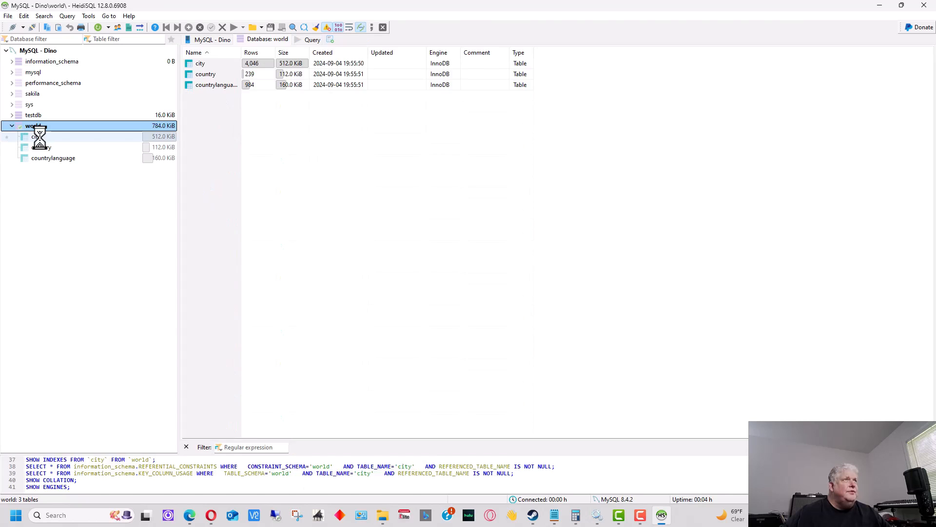
pyautogui.doubleClick(36, 136)
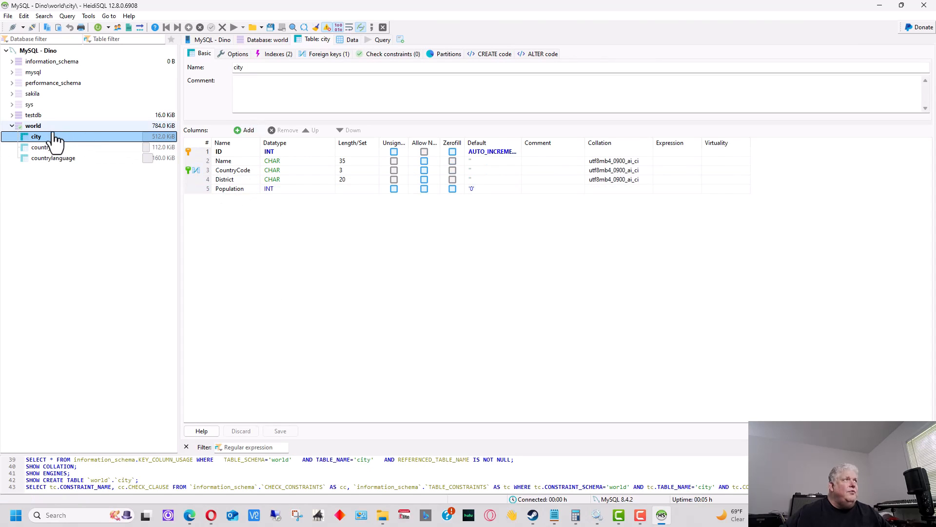
pyautogui.click(229, 188)
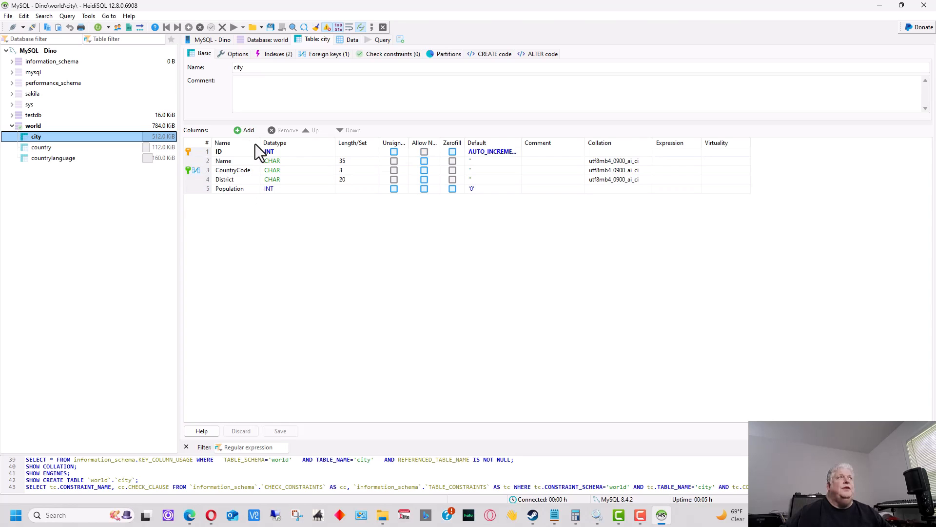
pyautogui.moveTo(77, 149)
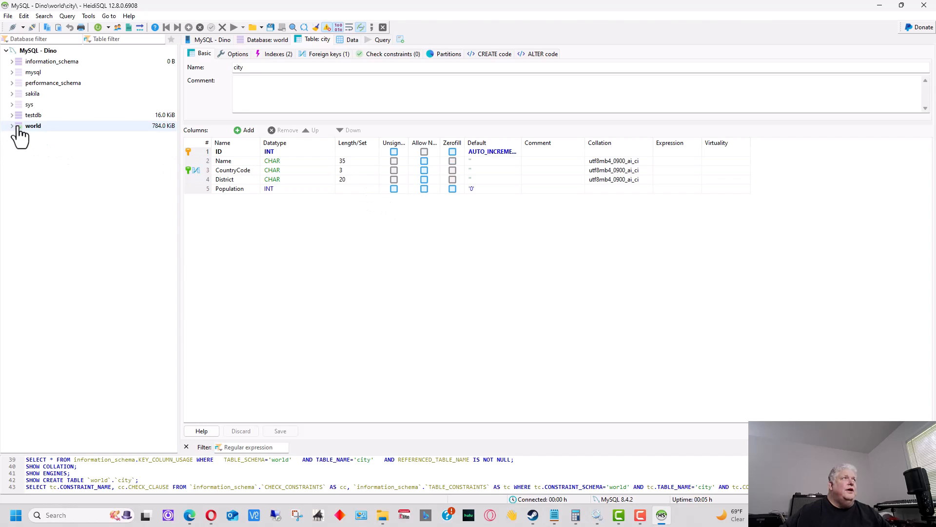
pyautogui.moveTo(24, 128)
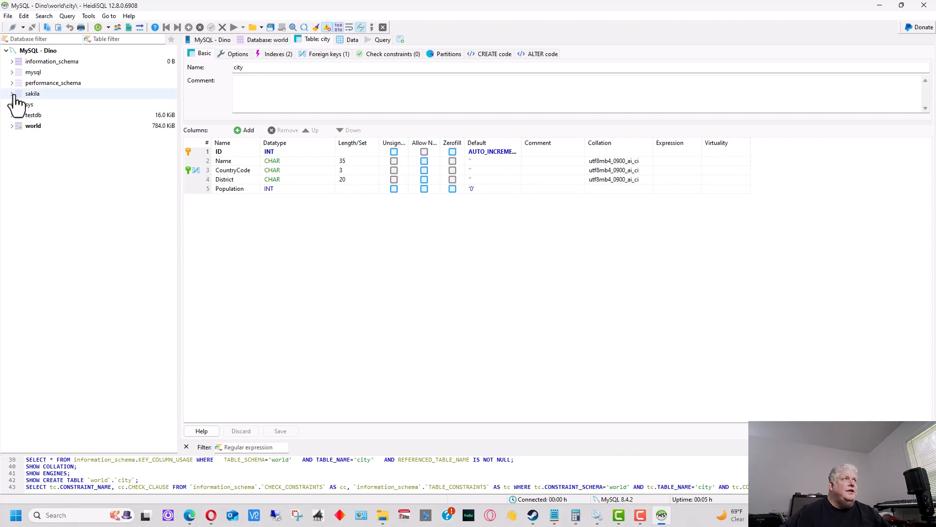
# Expand sakila and open the actor table with actor_id, first_name, last_name, last_update
pyautogui.click(32, 93)
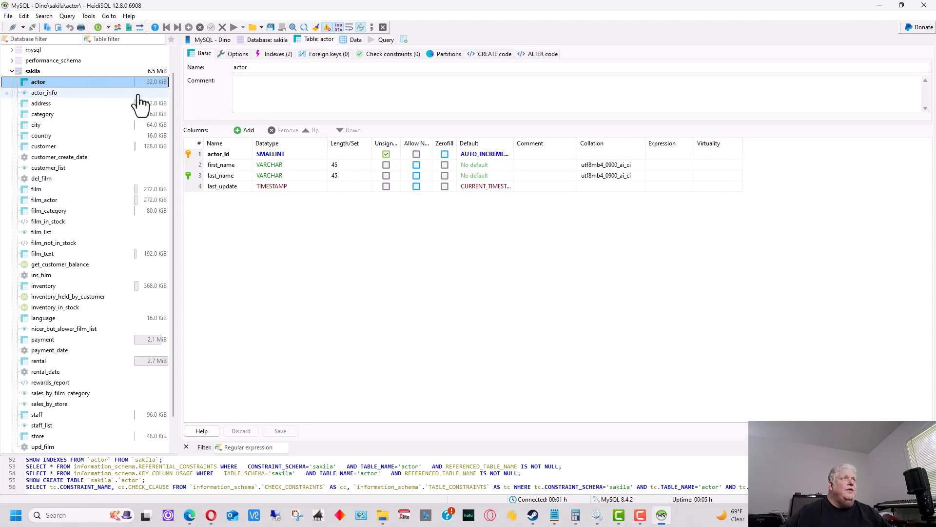
pyautogui.click(219, 175)
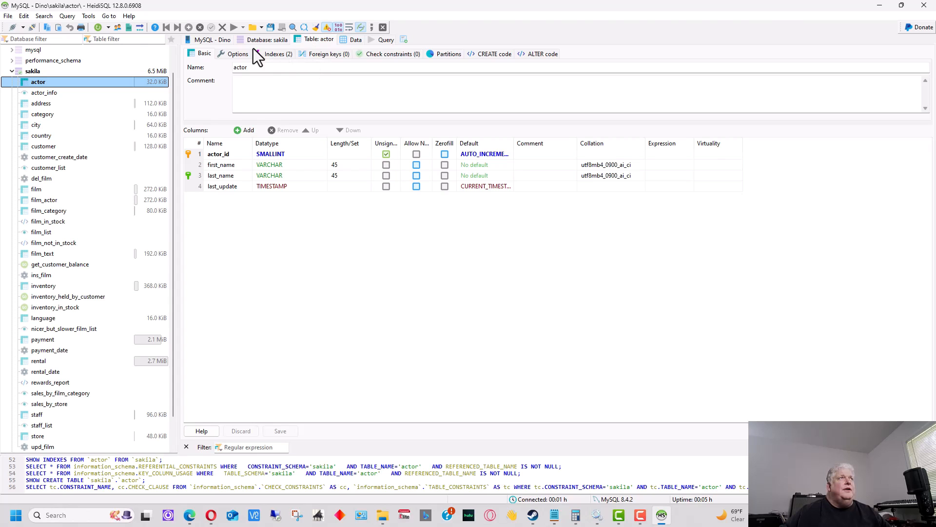
# Show the actor table's 200 rows in the Data tab and scroll through them
pyautogui.click(355, 39)
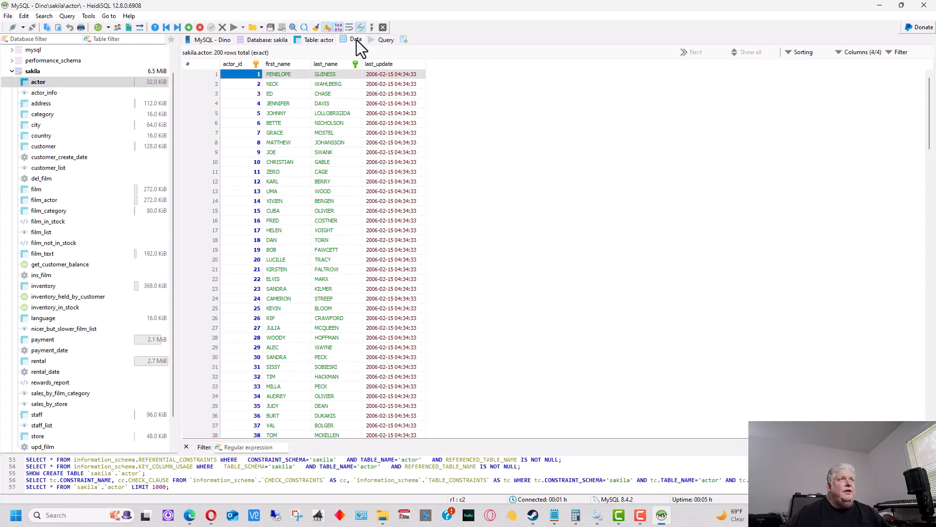
pyautogui.scroll(-3)
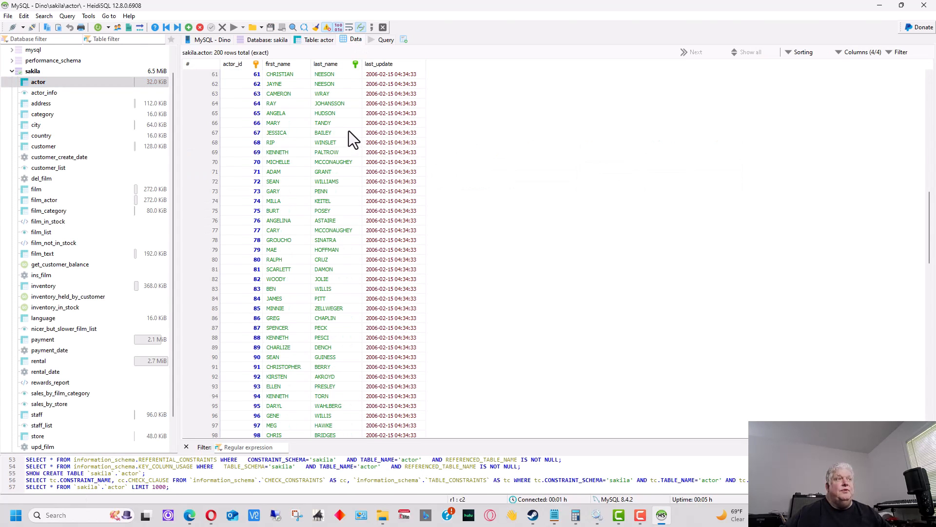
pyautogui.scroll(-3)
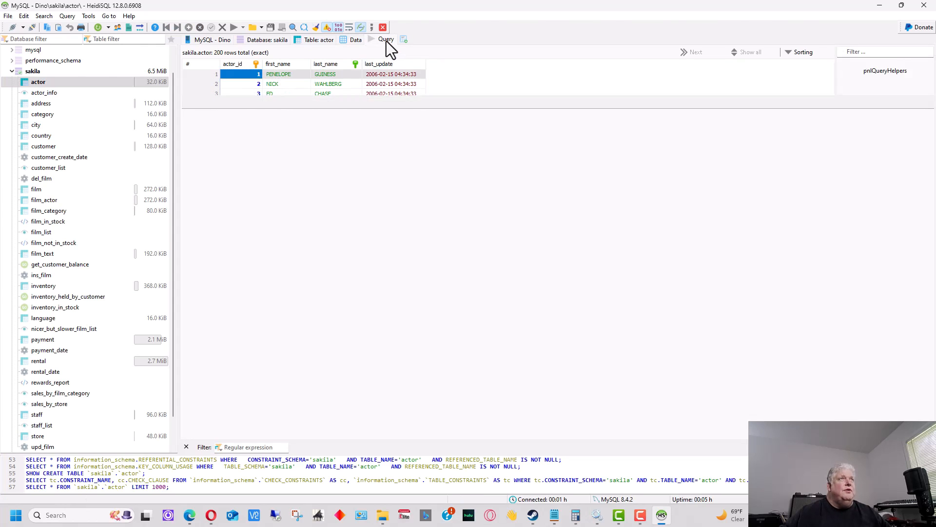
# Write SELECT * FROM actor in the Query tab editor
pyautogui.click(386, 39)
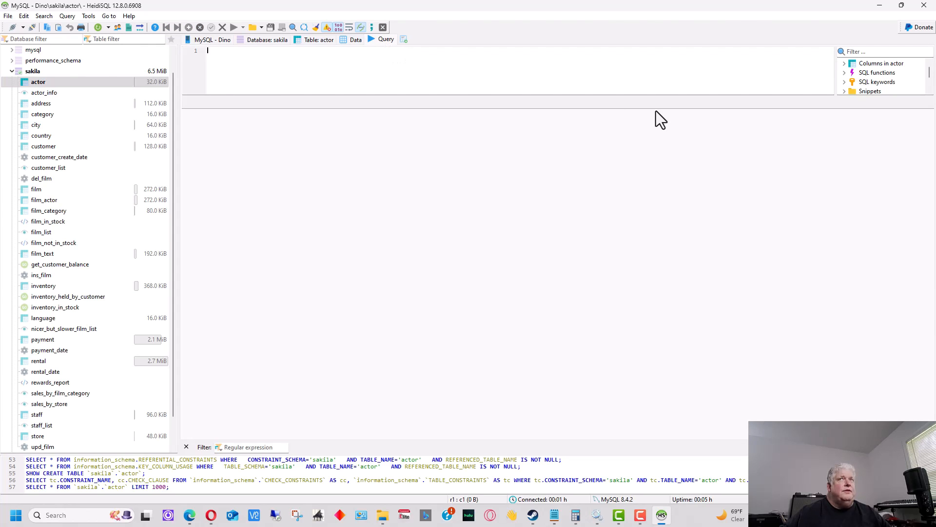
pyautogui.click(355, 39)
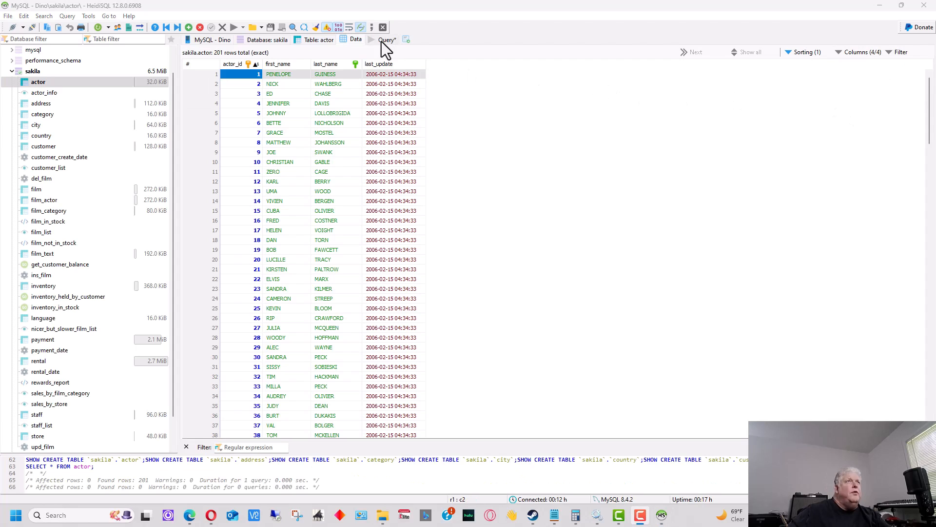
pyautogui.click(386, 40)
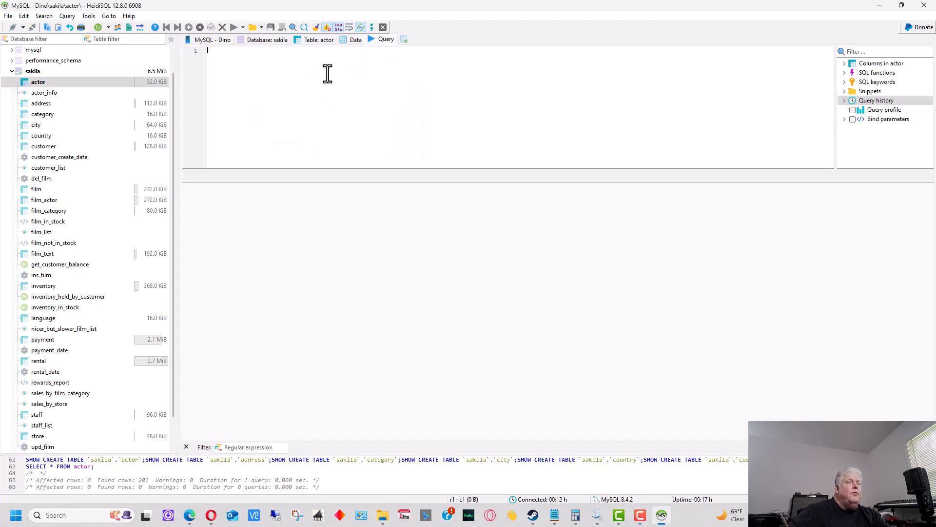
pyautogui.write('SELECT * FROM actor')
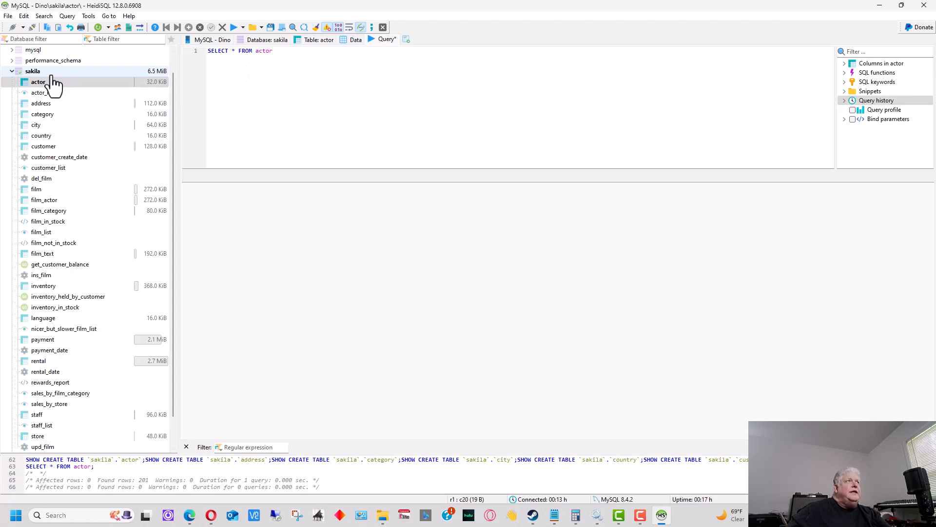
pyautogui.click(38, 82)
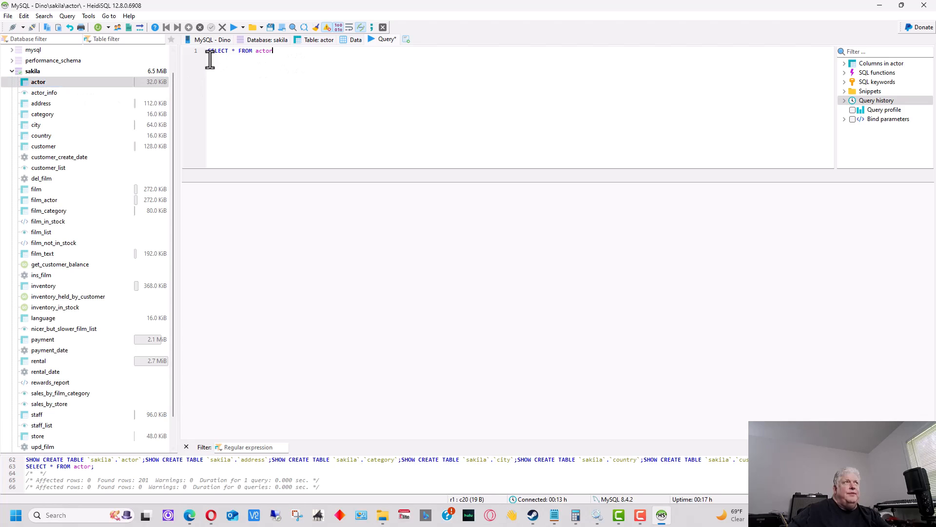
pyautogui.moveTo(277, 62)
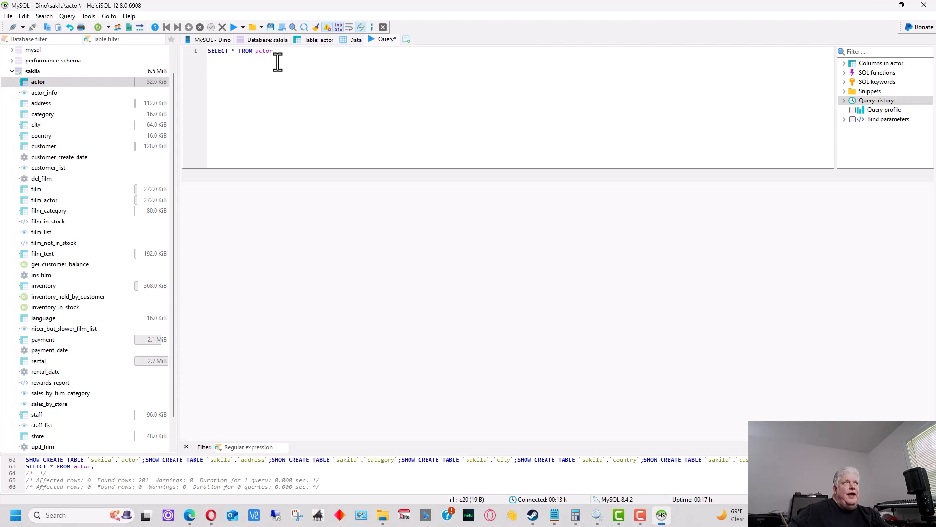
pyautogui.moveTo(253, 64)
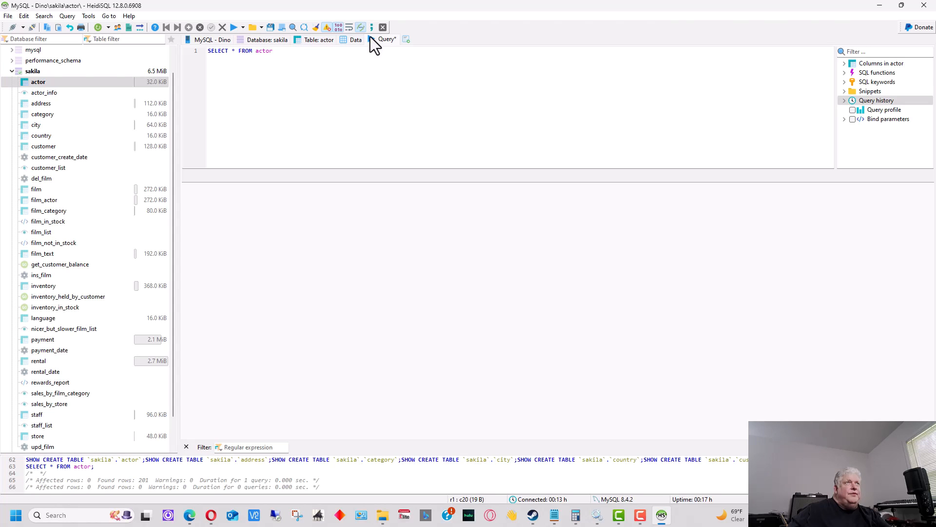
pyautogui.moveTo(379, 53)
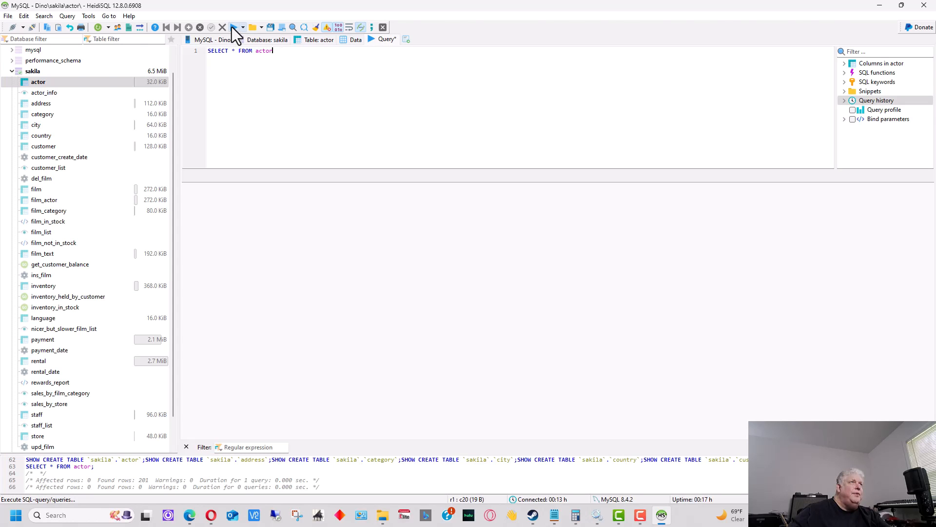
# Execute SELECT * FROM actor and scroll through the 201 result rows
pyautogui.click(232, 27)
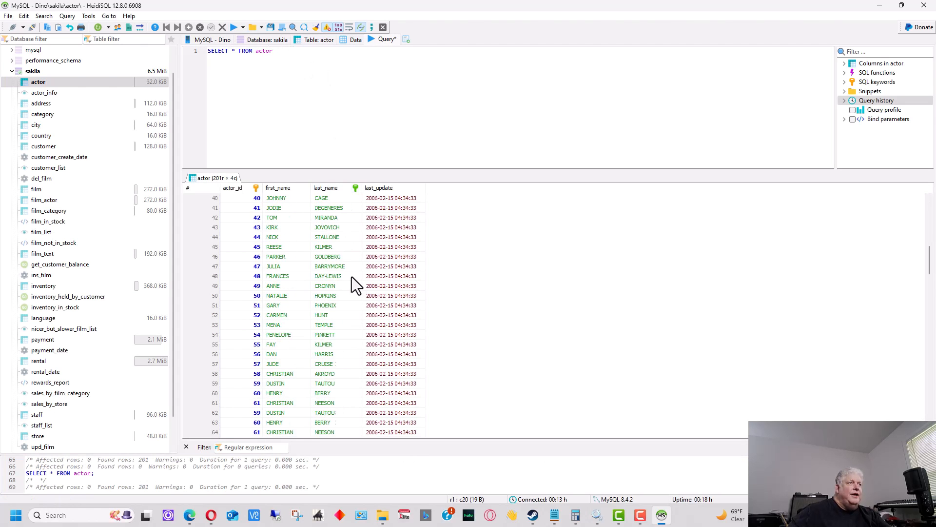
pyautogui.scroll(-3)
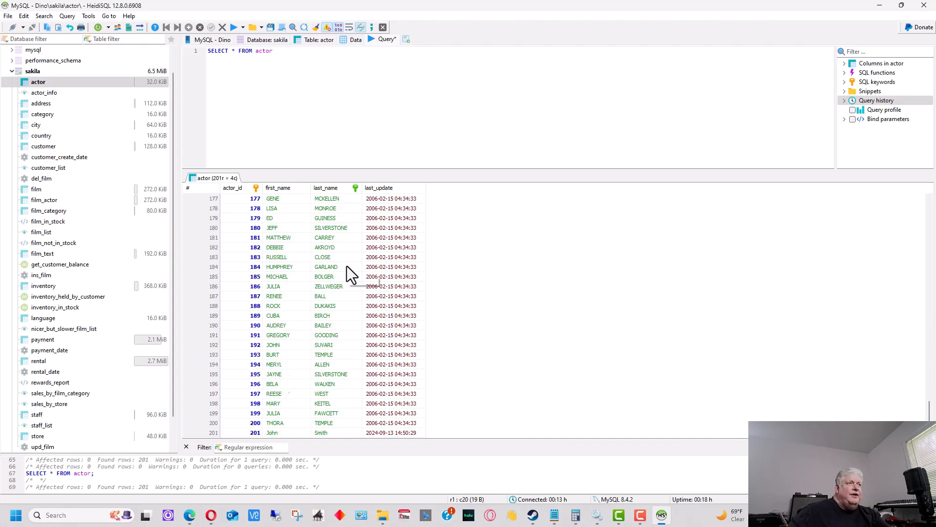
pyautogui.scroll(3)
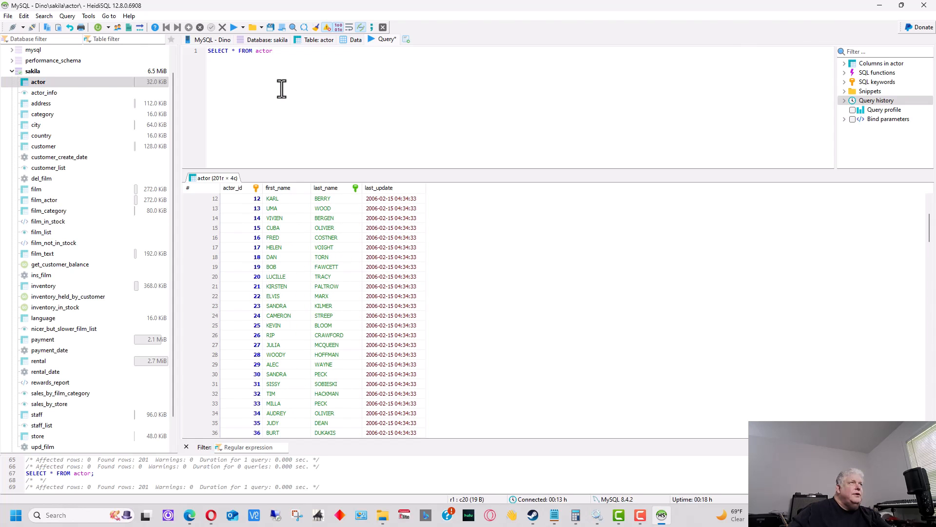
pyautogui.moveTo(275, 50)
pyautogui.write('ddress')
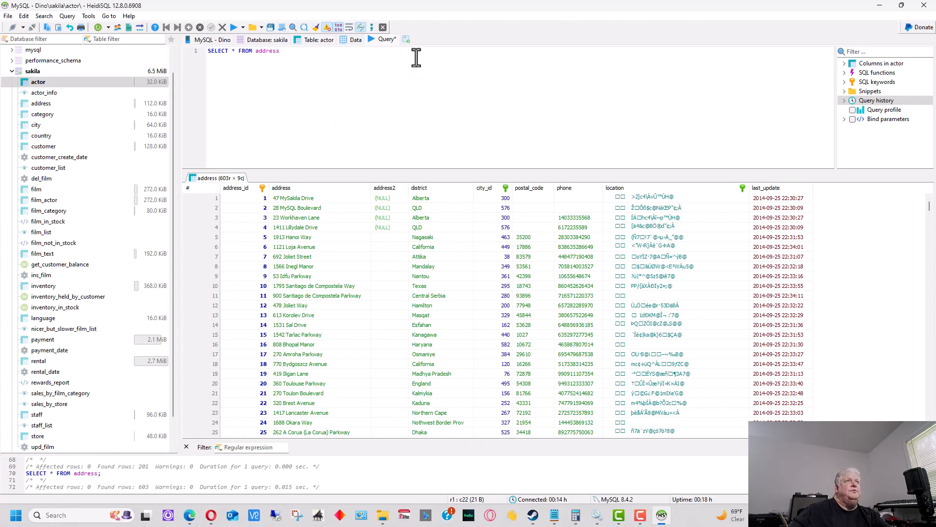
pyautogui.moveTo(241, 74)
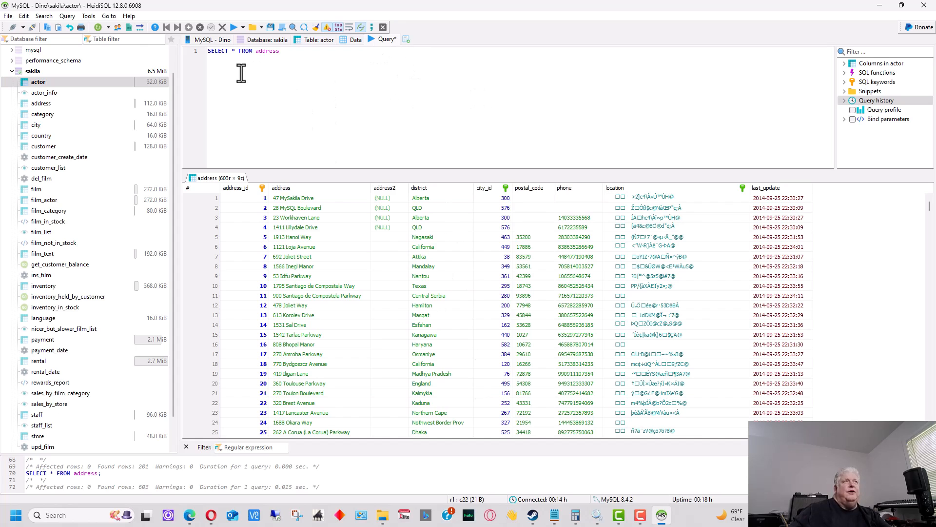
pyautogui.moveTo(362, 62)
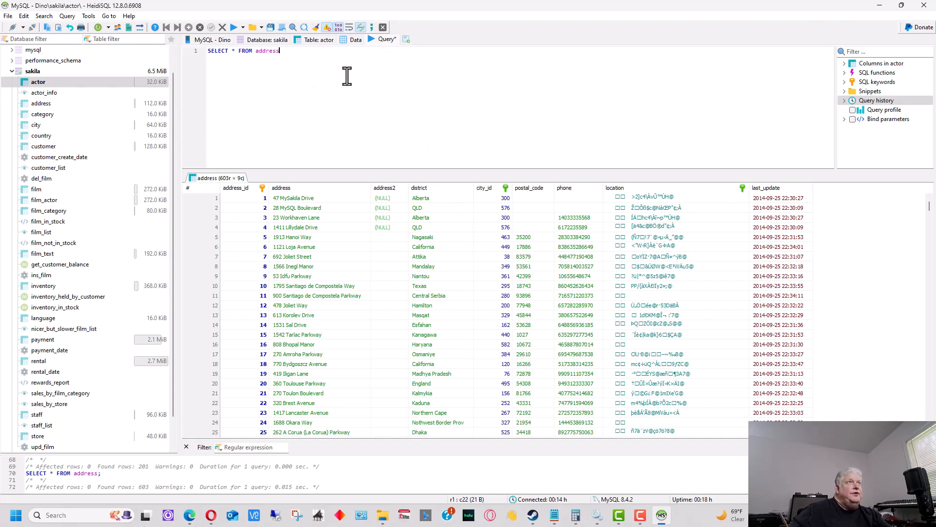
# Change the query to SELECT * FROM address and run it, returning 603 rows
pyautogui.rightClick(337, 72)
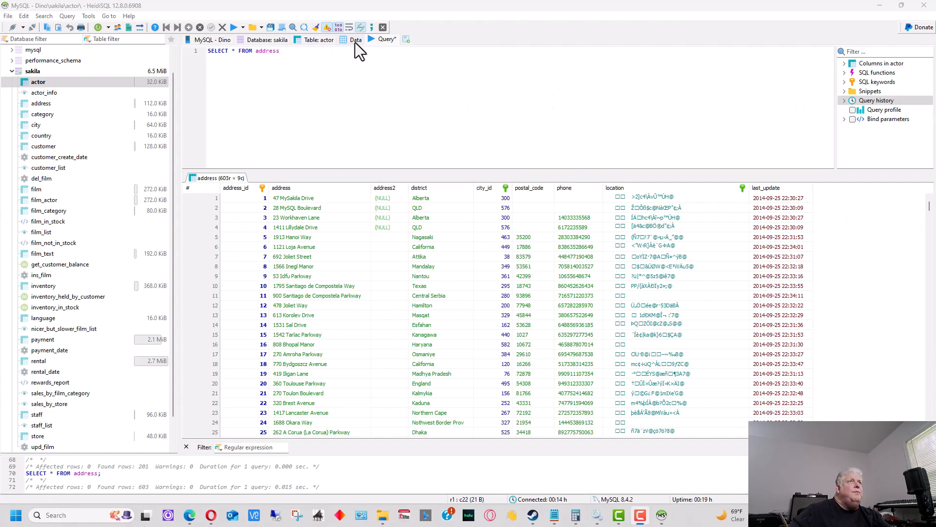
# Insert actor row Jane Doe in the Data grid, saved as actor_id 202
pyautogui.click(355, 39)
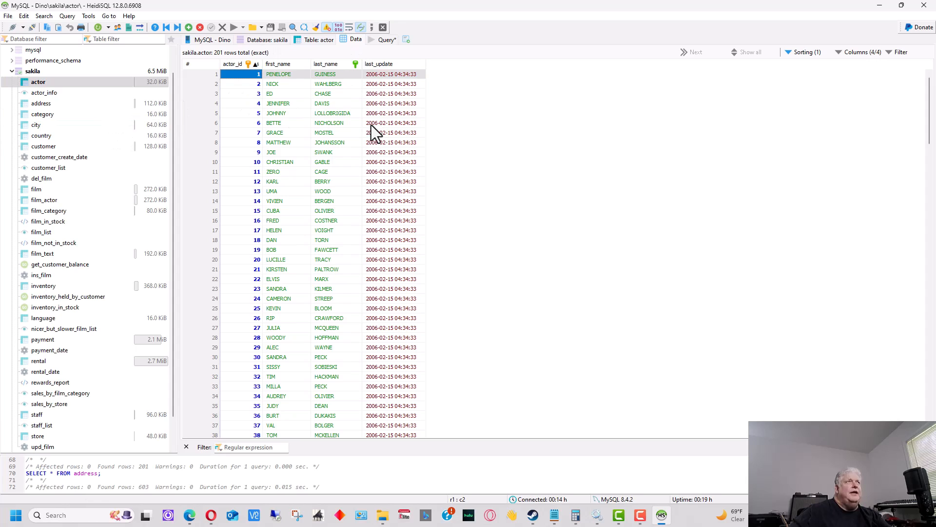
pyautogui.moveTo(209, 59)
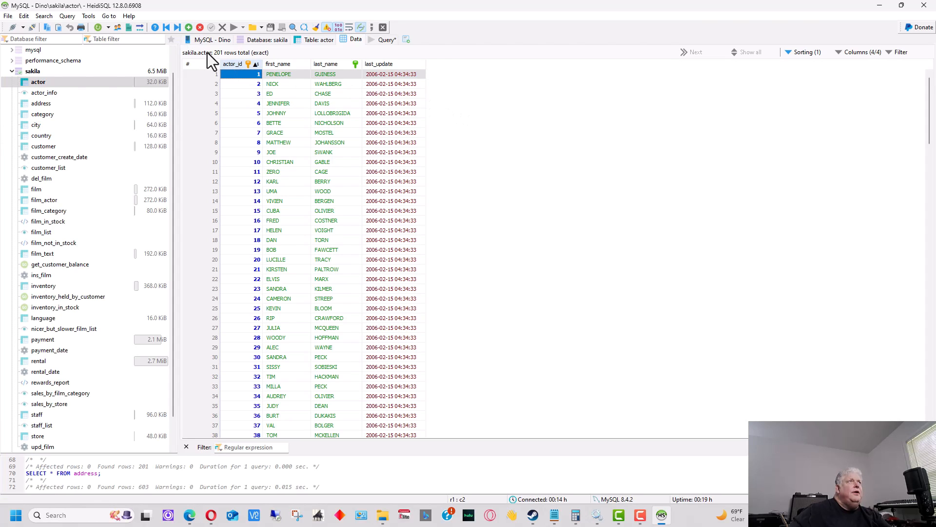
pyautogui.moveTo(190, 27)
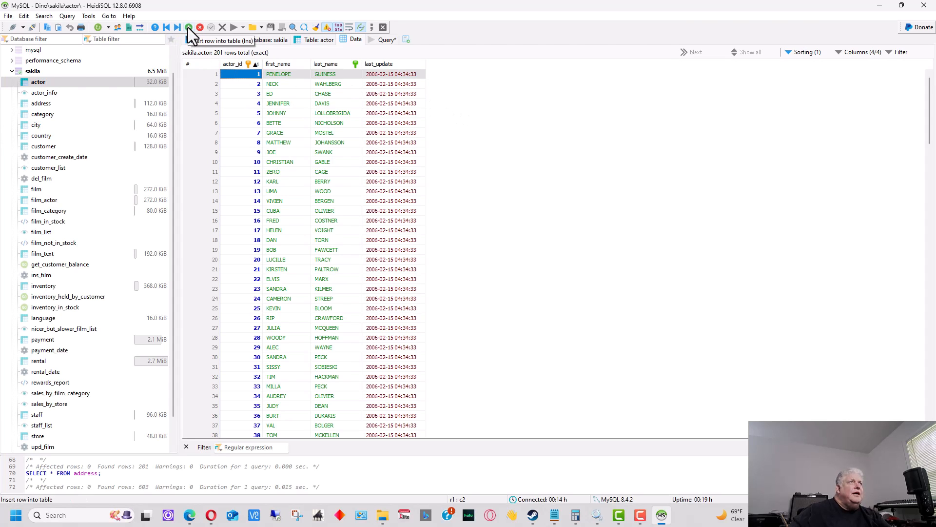
pyautogui.moveTo(190, 35)
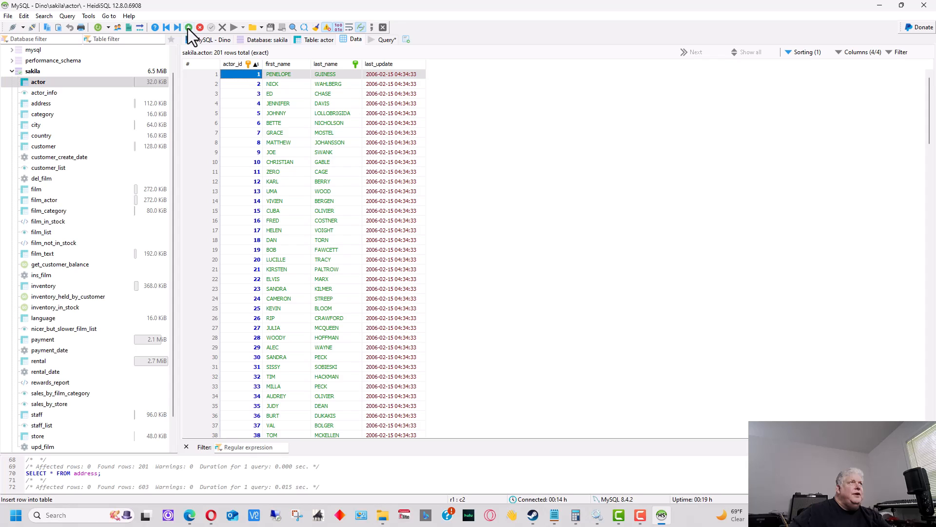
pyautogui.click(187, 27)
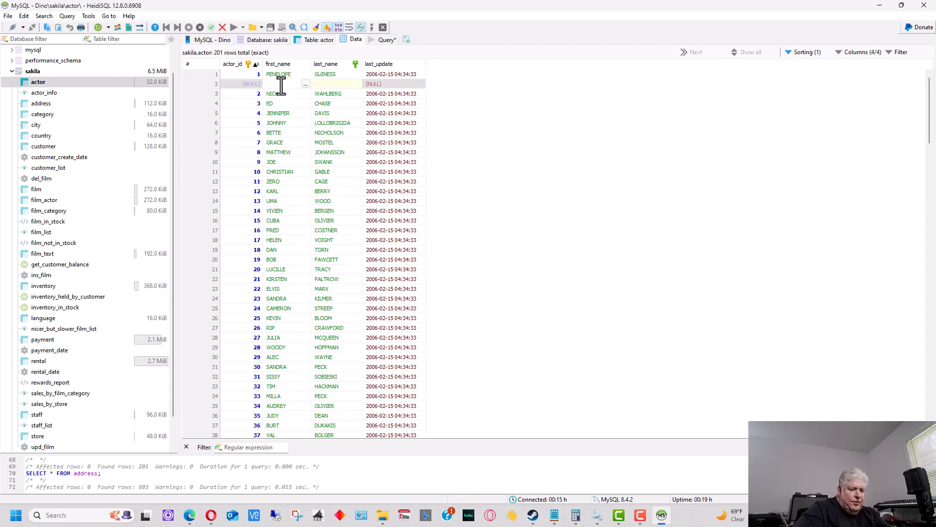
pyautogui.write('Jane')
pyautogui.click(336, 84)
pyautogui.write('Doe')
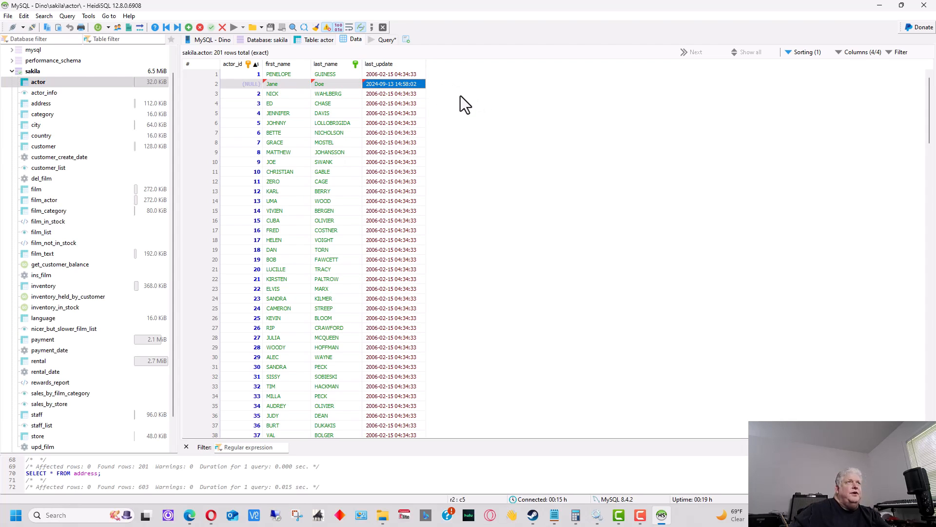
pyautogui.moveTo(456, 112)
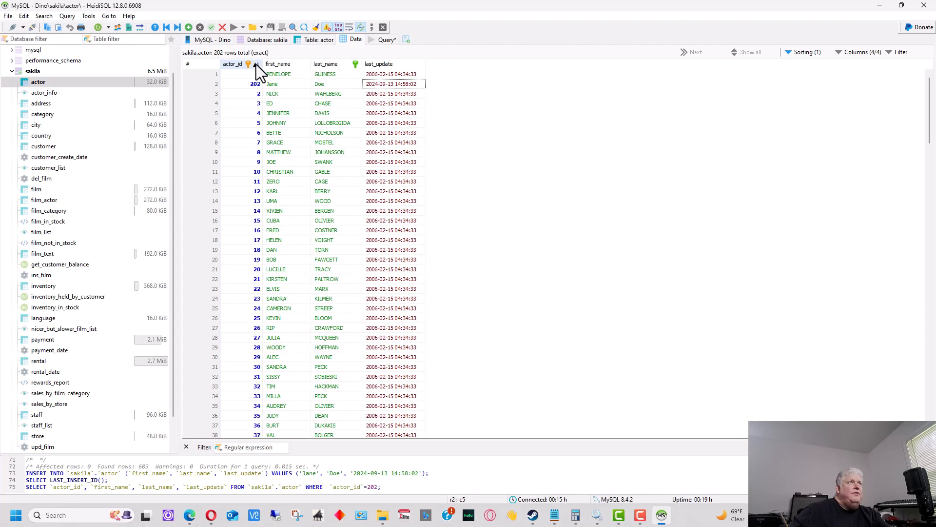
pyautogui.click(255, 64)
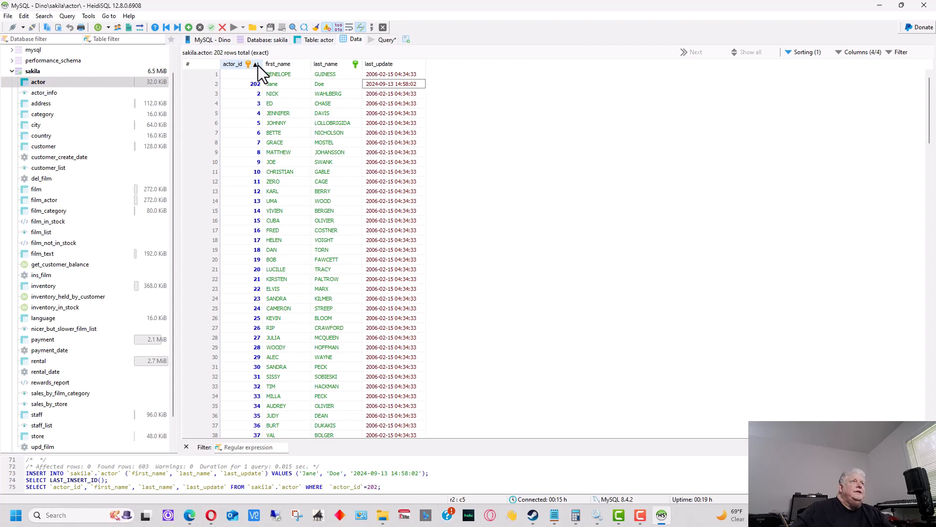
pyautogui.moveTo(341, 223)
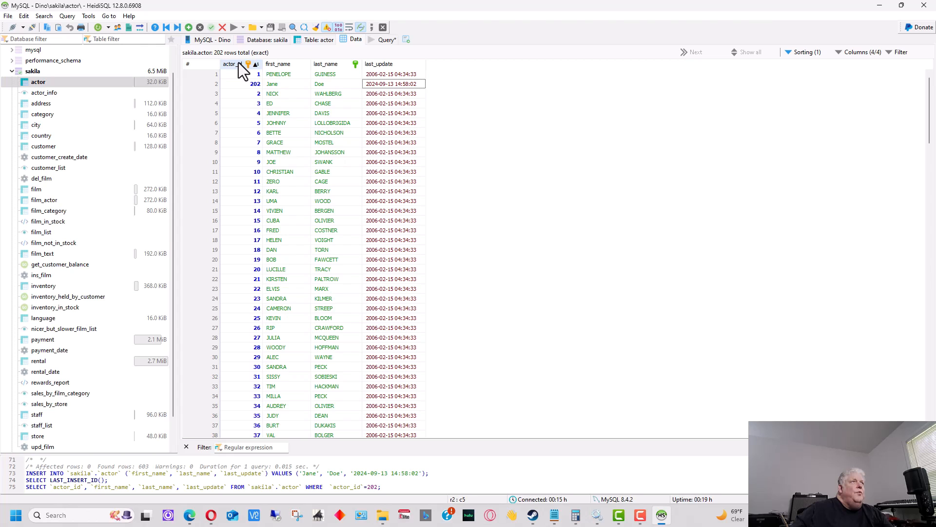
# Clear the sort and change actor 201's first name from John to Jack
pyautogui.click(231, 64)
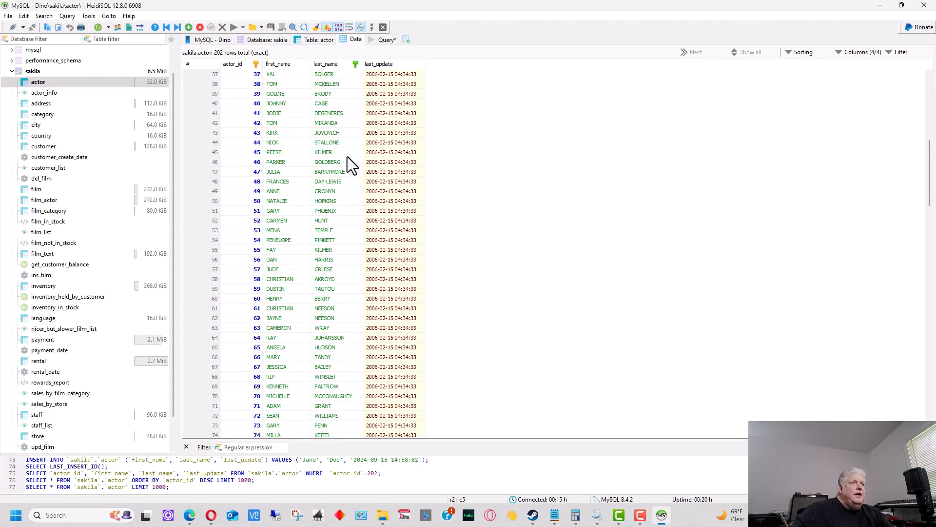
pyautogui.scroll(-3)
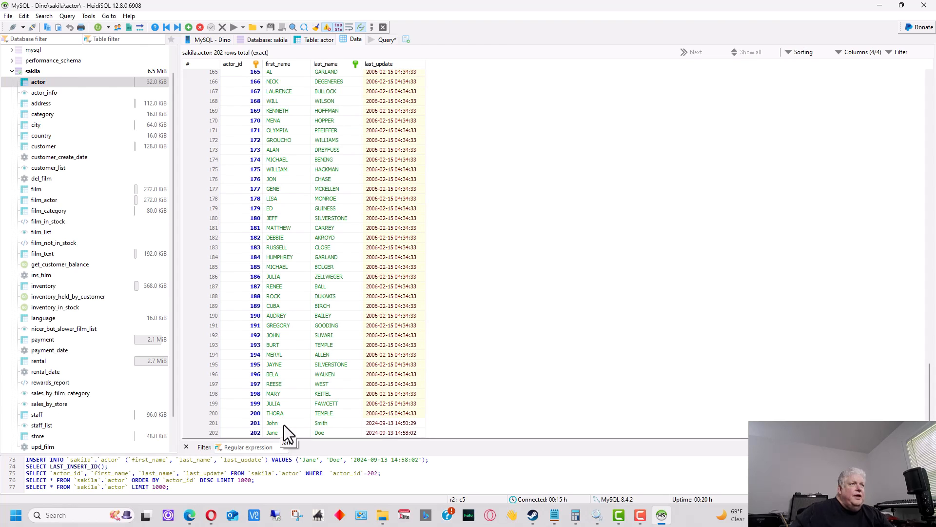
pyautogui.doubleClick(272, 422)
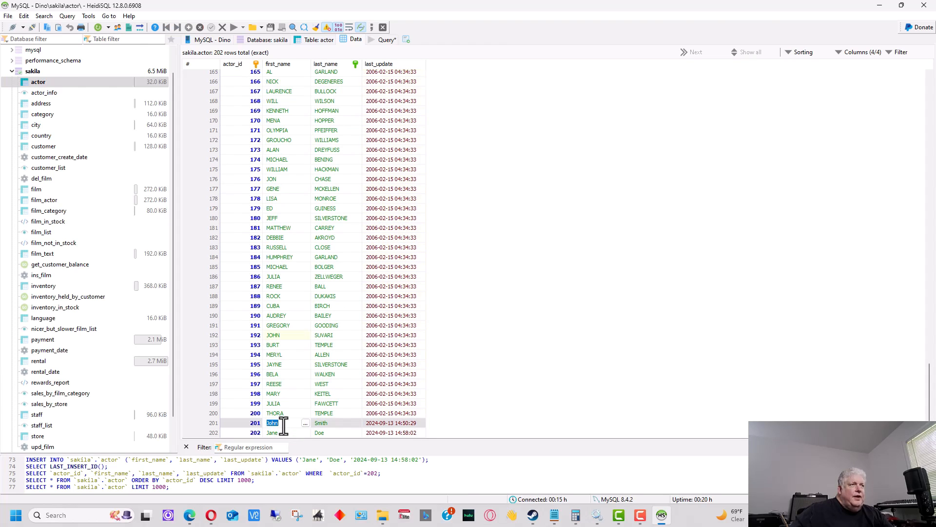
pyautogui.moveTo(305, 423)
pyautogui.write('Ja')
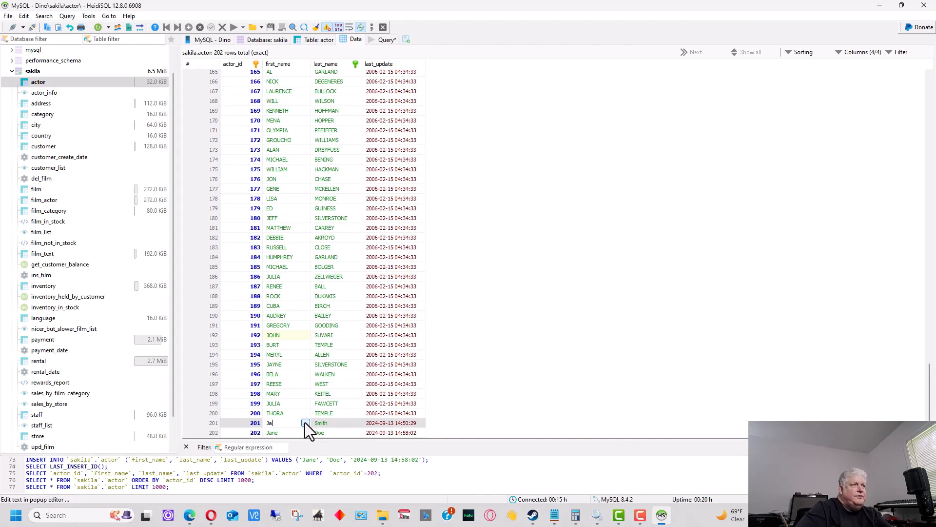
pyautogui.write('ck')
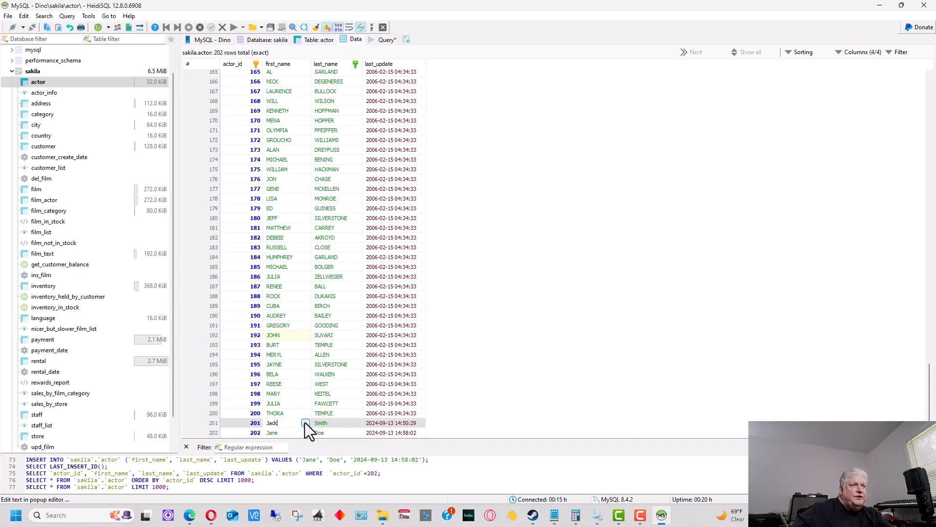
pyautogui.click(321, 423)
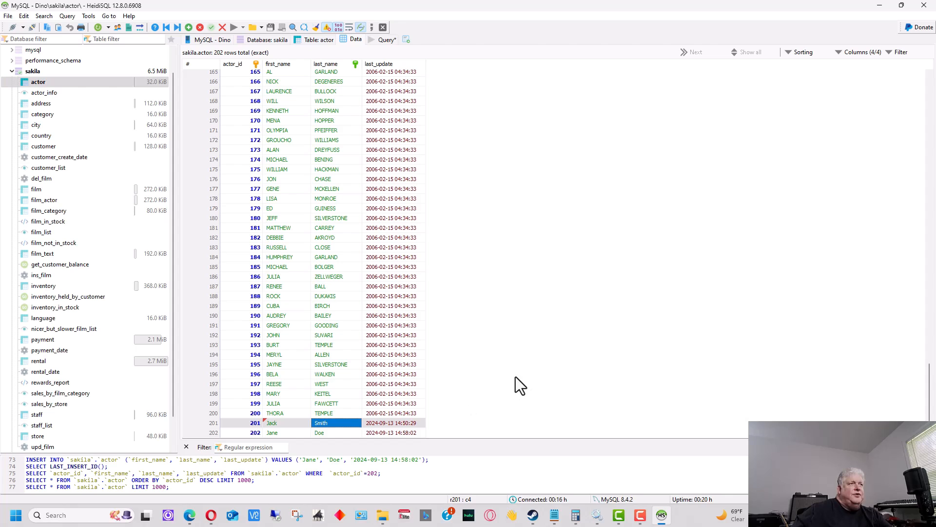
# Delete actor row 201 (Jack Smith) and confirm, leaving Jane Doe as the last row
pyautogui.click(255, 423)
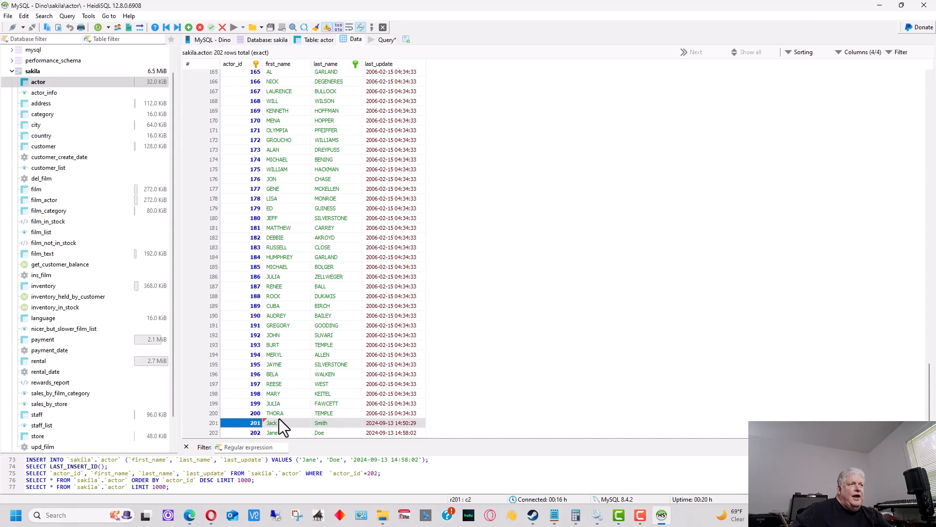
pyautogui.moveTo(200, 28)
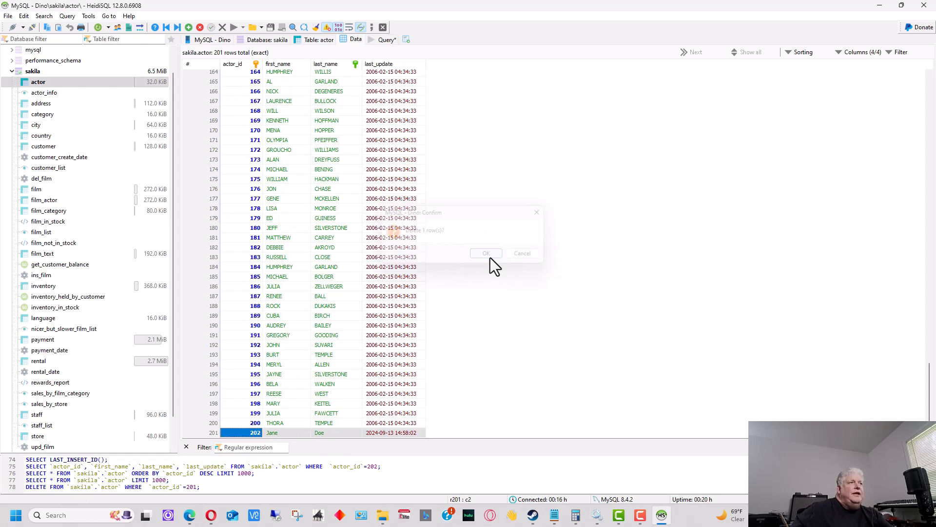
pyautogui.click(486, 253)
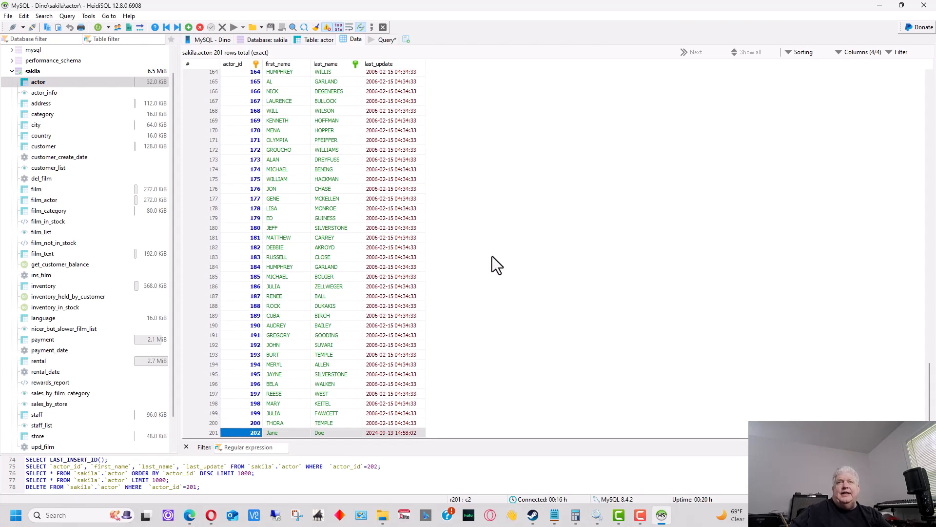